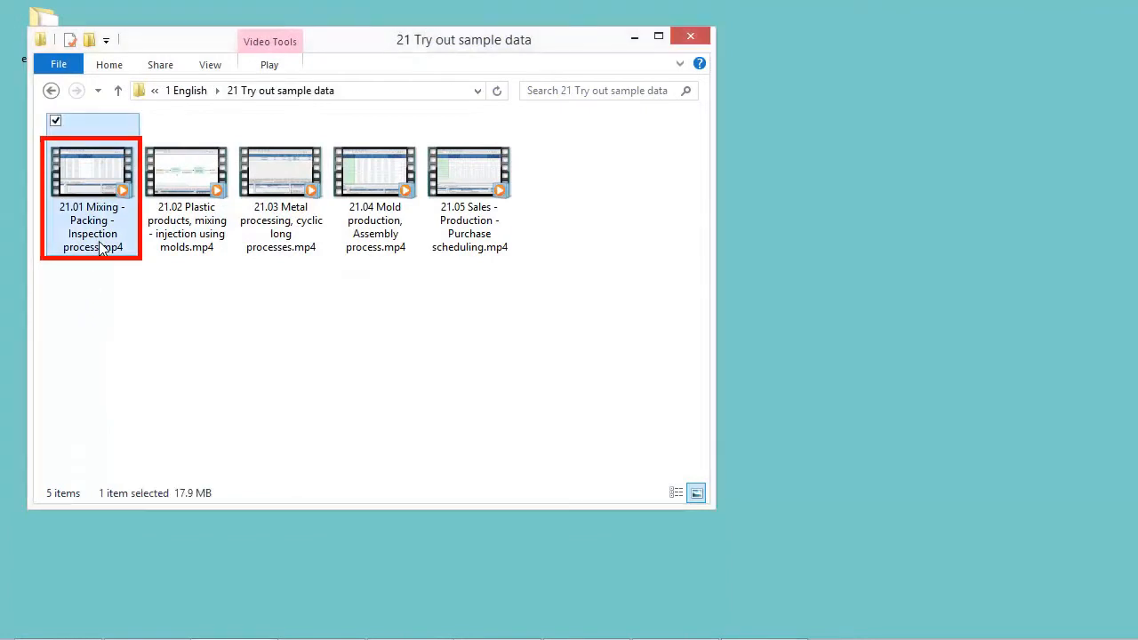
mouse_move(104, 262)
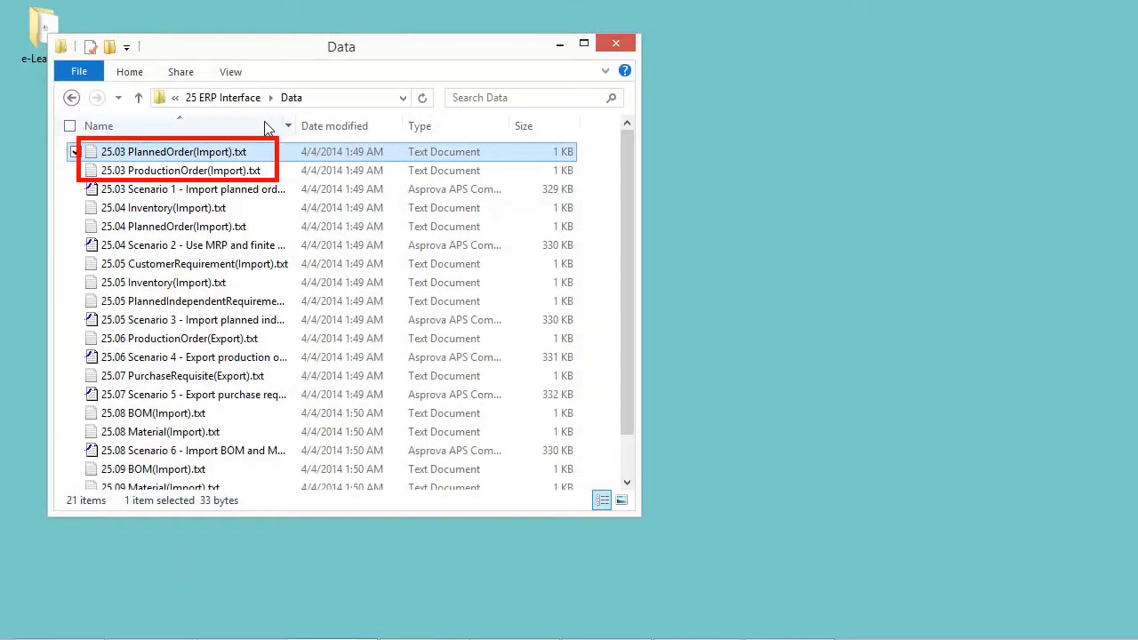
mouse_move(241, 160)
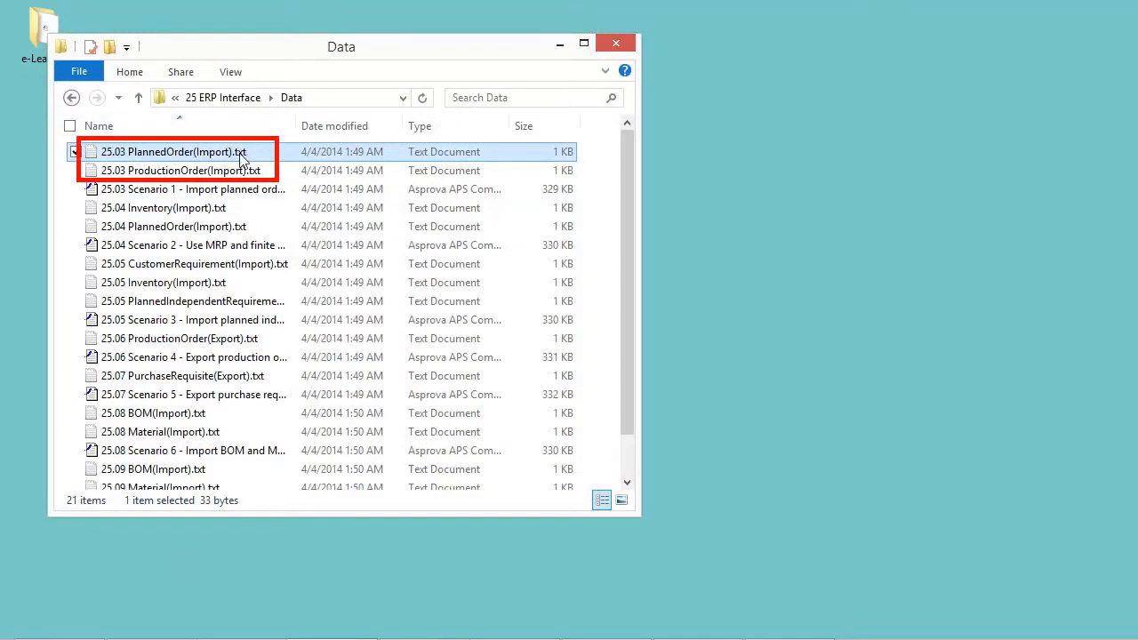
mouse_move(178, 170)
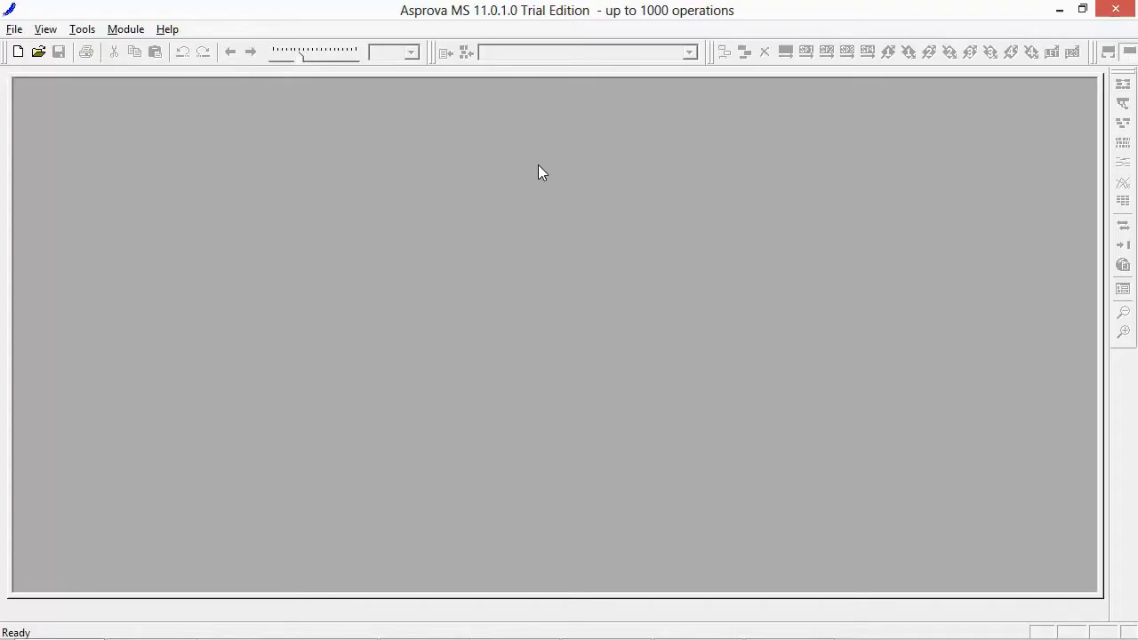
mouse_move(530, 180)
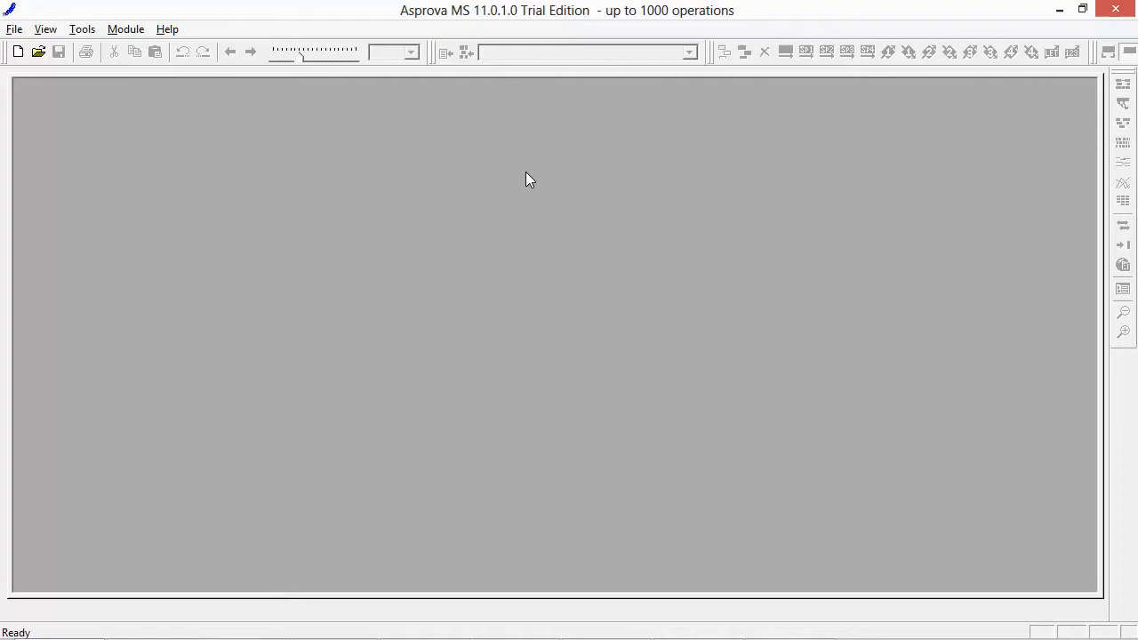
- Open '25.03 Scenario 1 - Import planned orders and production orders.aru' from the Data folder
click(14, 29)
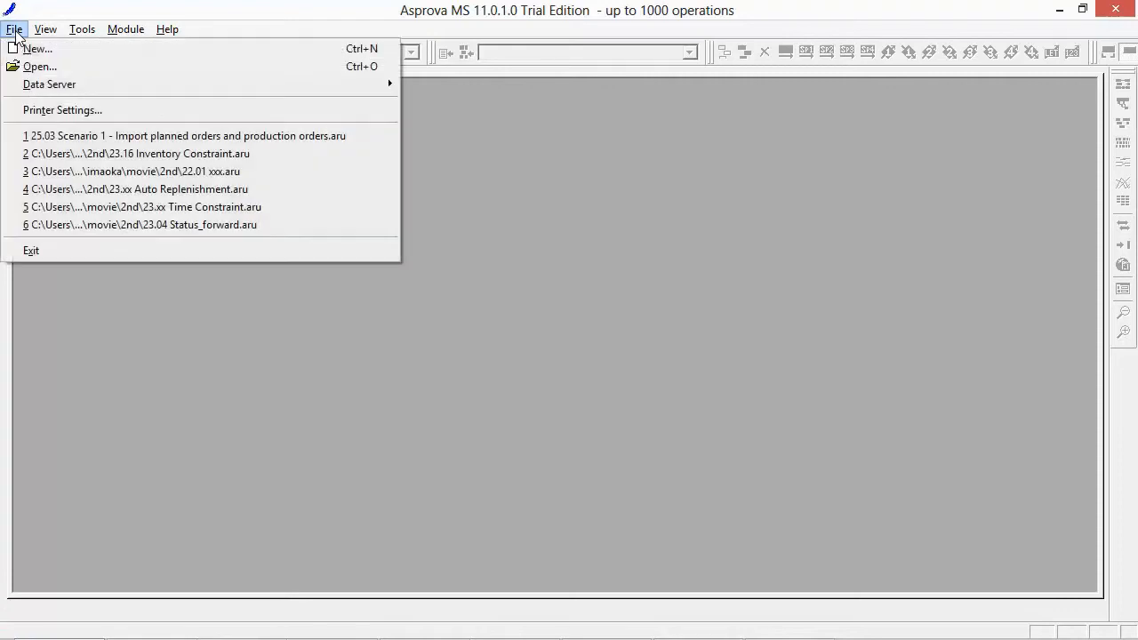
click(40, 66)
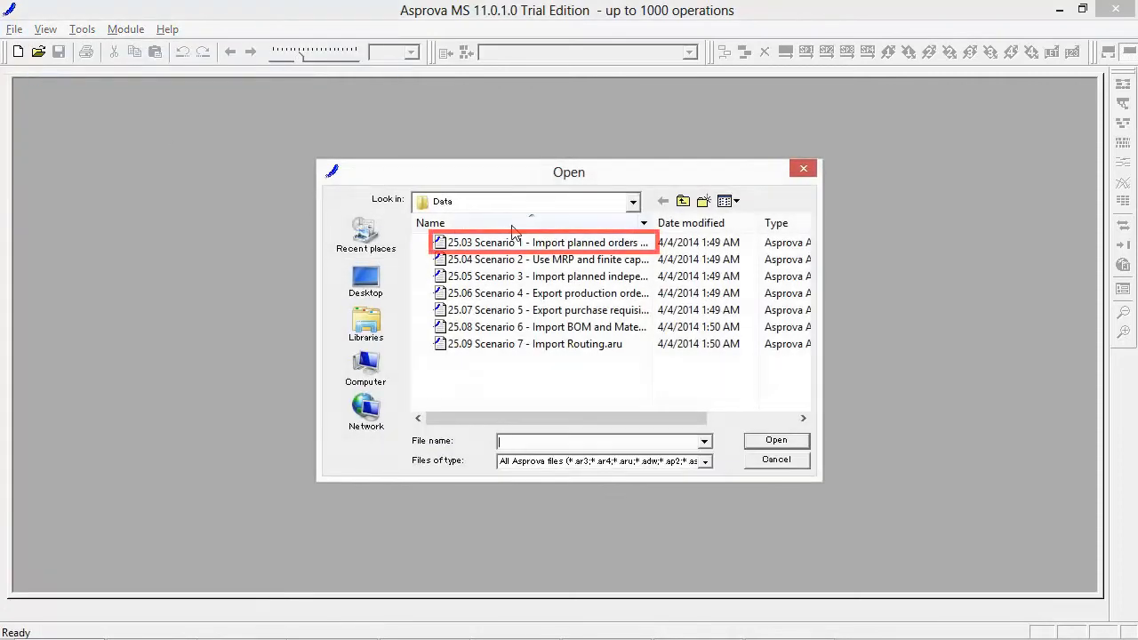
click(545, 241)
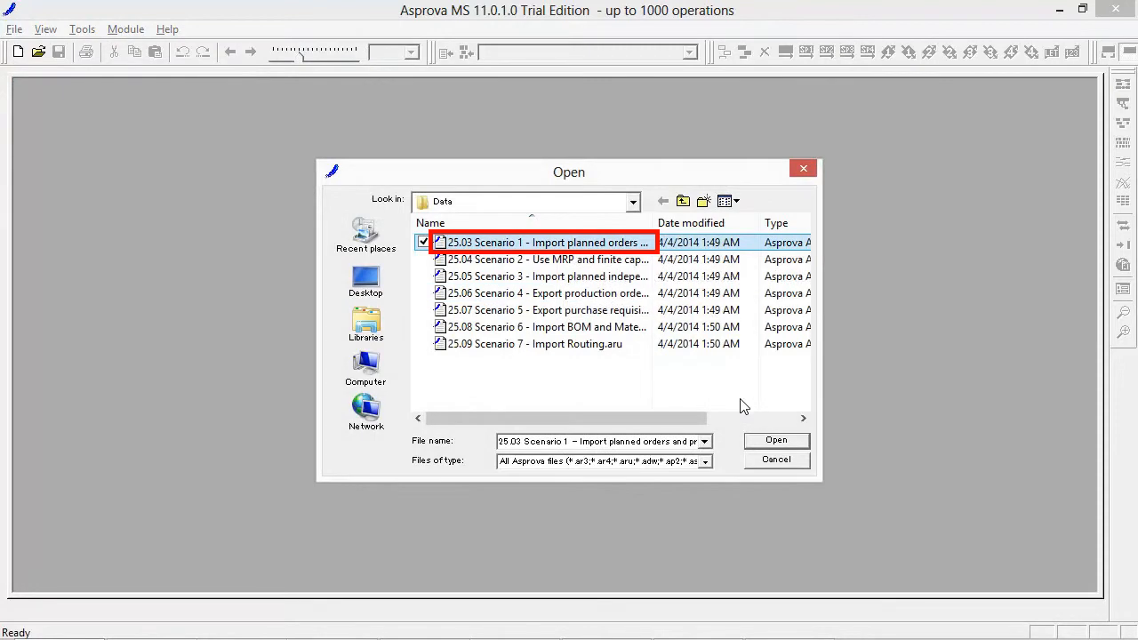
mouse_move(797, 448)
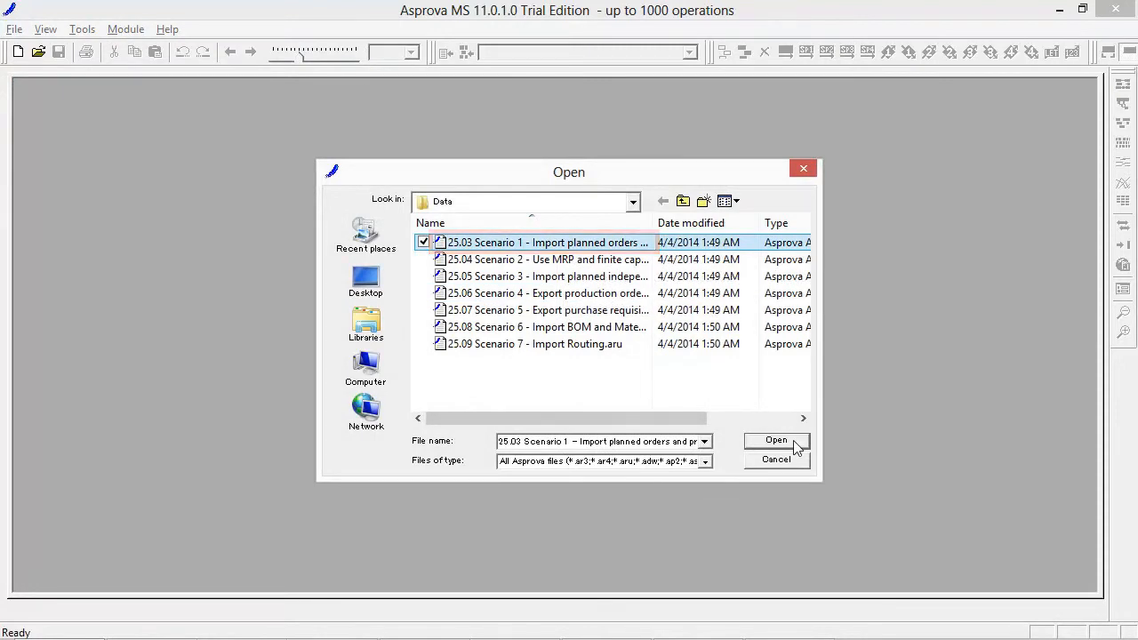
click(775, 440)
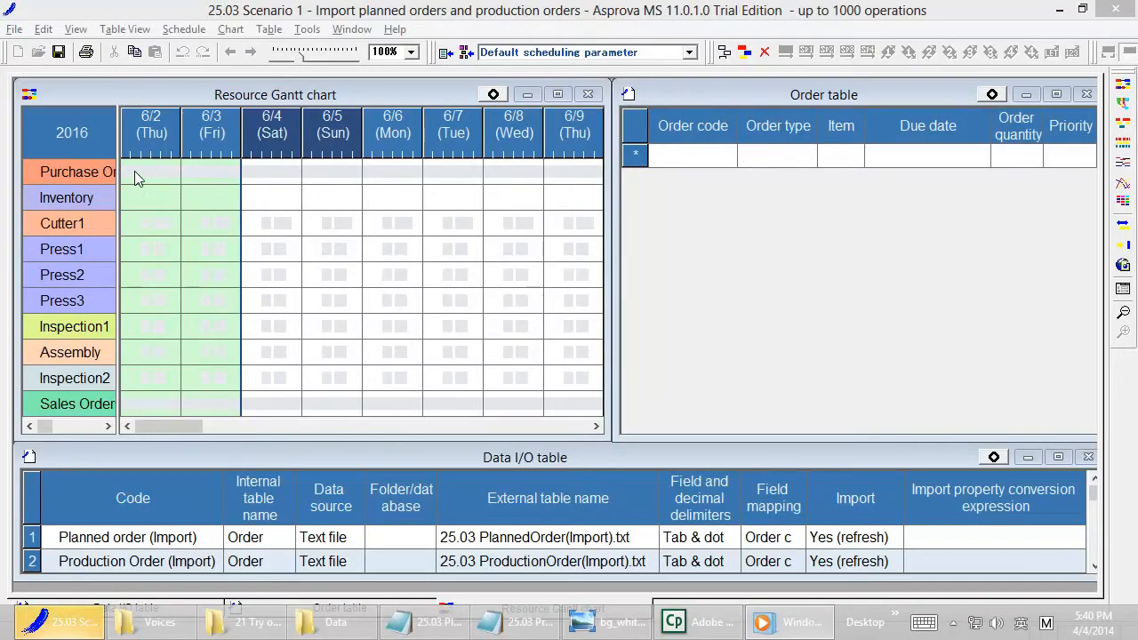
- Confirm the Planned order row uses Text file and its external file, then show its field mapping
click(15, 29)
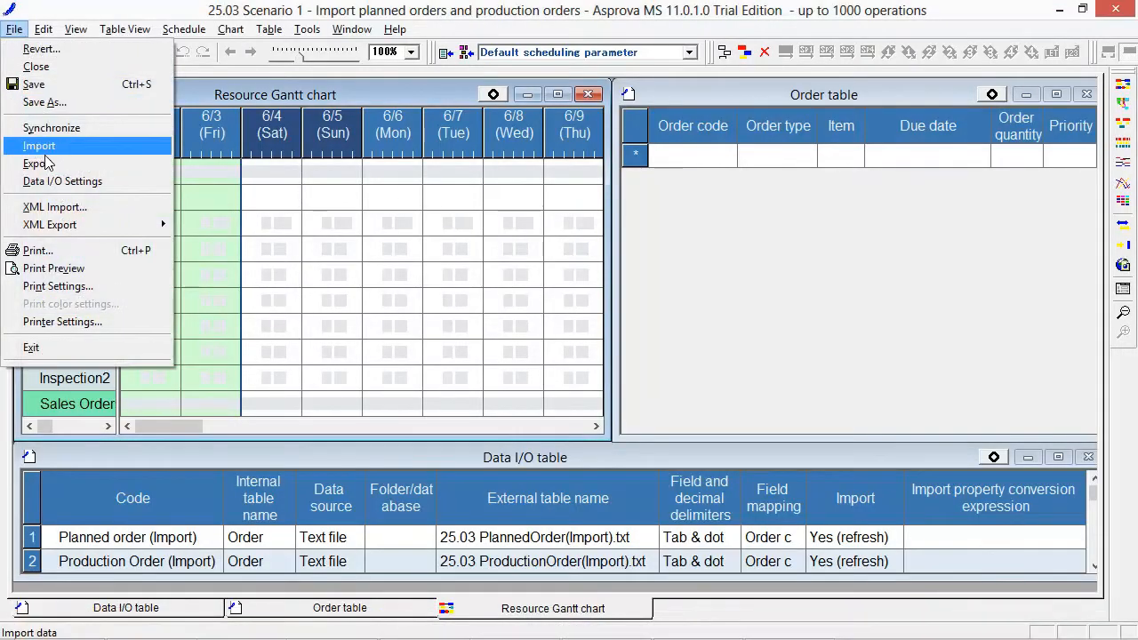
mouse_move(169, 443)
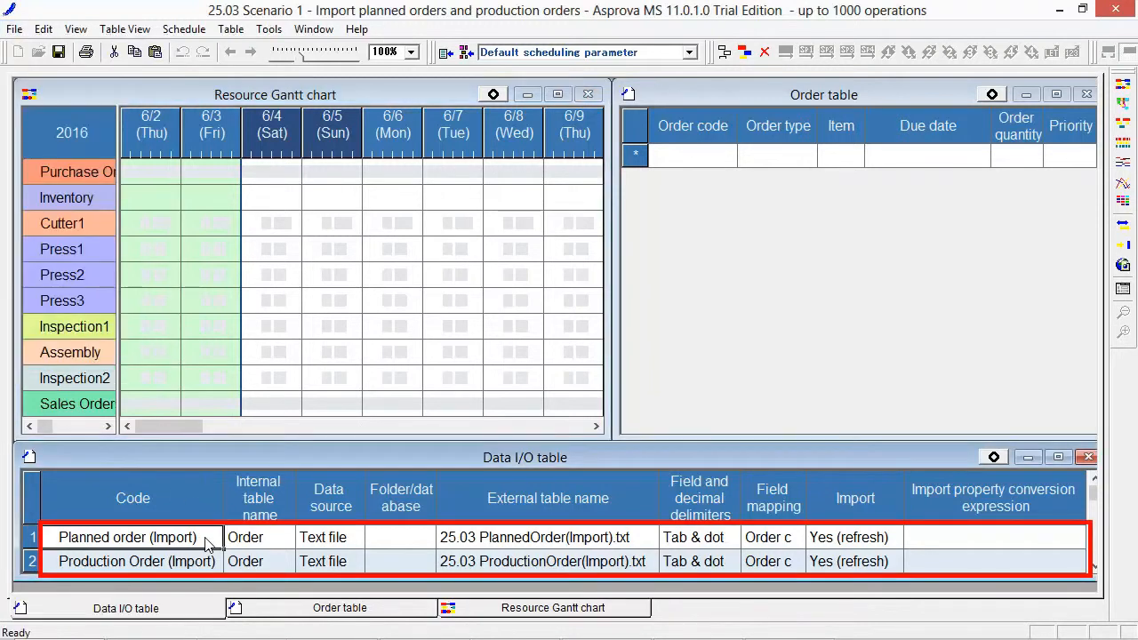
mouse_move(260, 549)
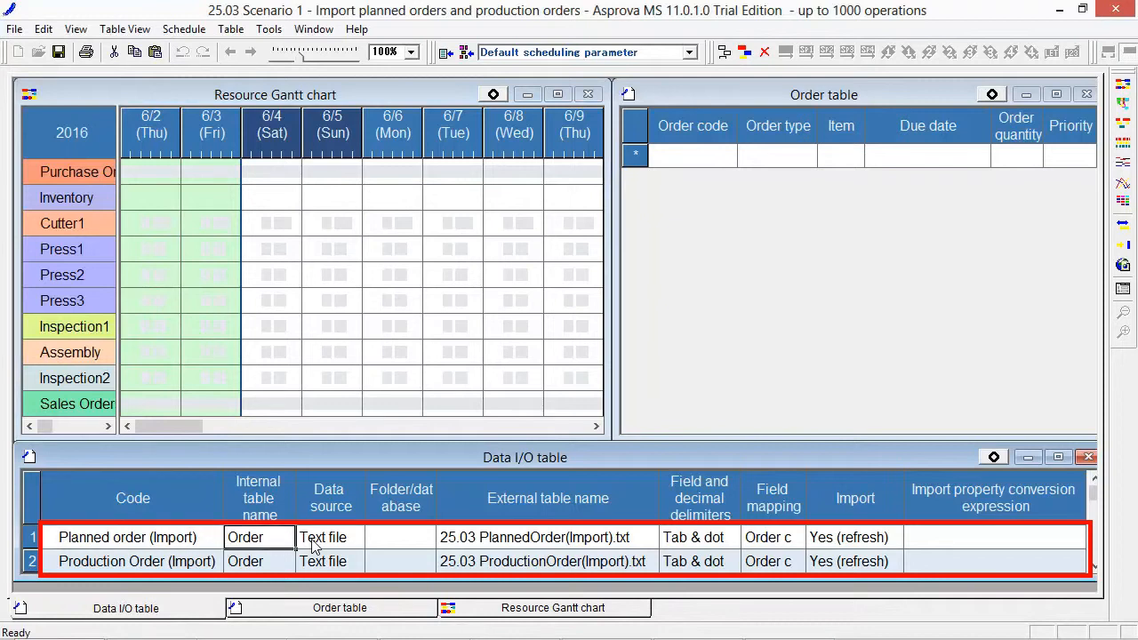
mouse_move(360, 546)
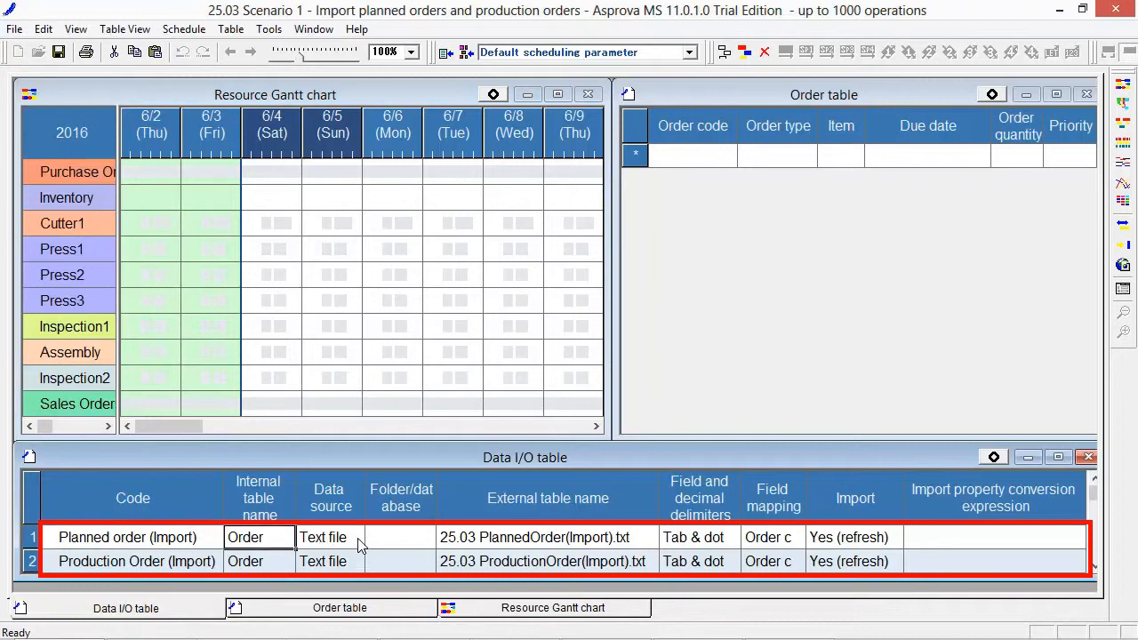
click(355, 537)
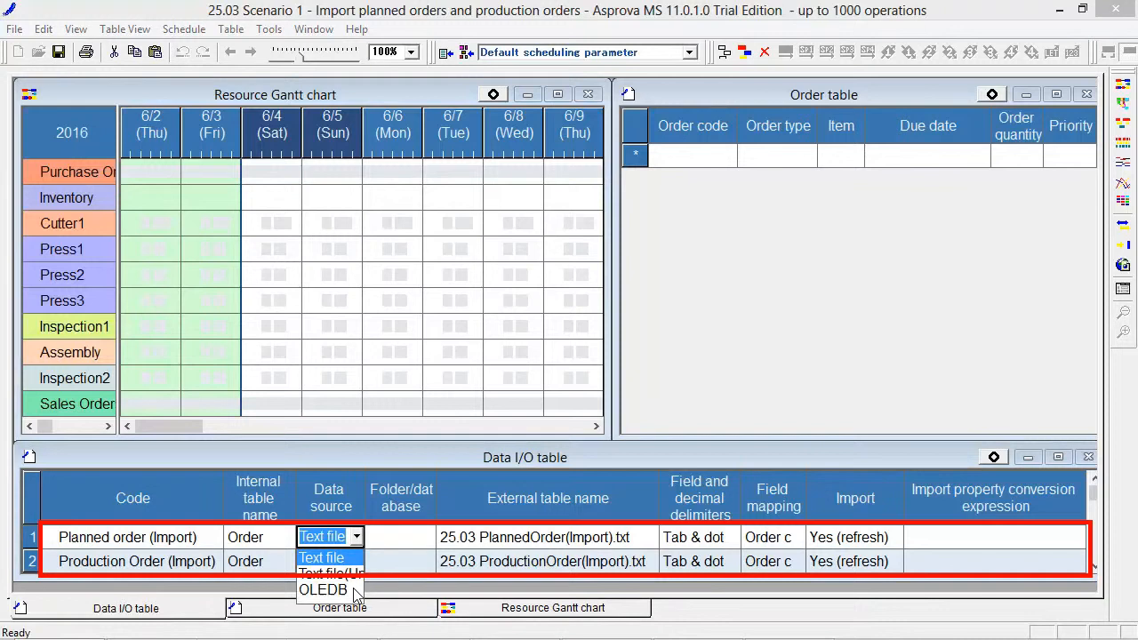
click(322, 558)
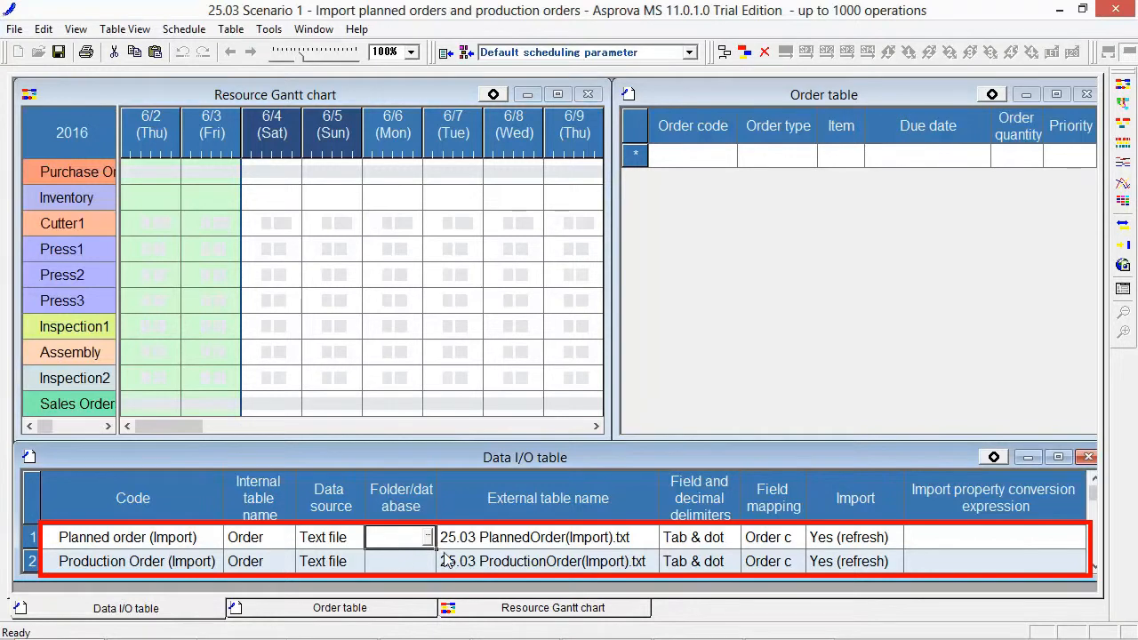
click(547, 537)
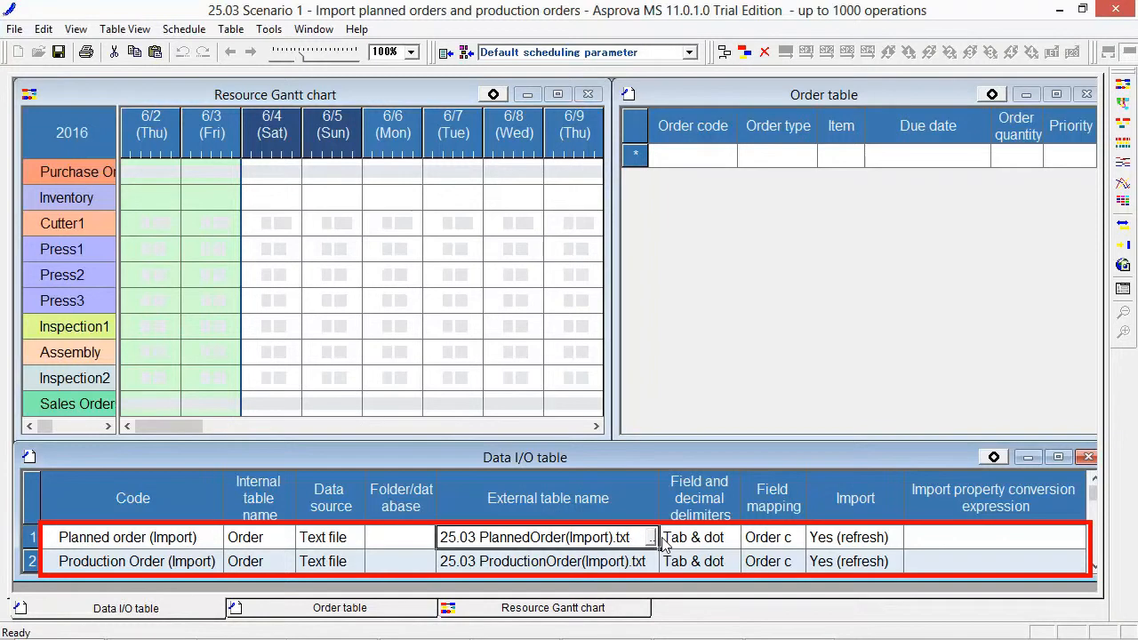
click(698, 537)
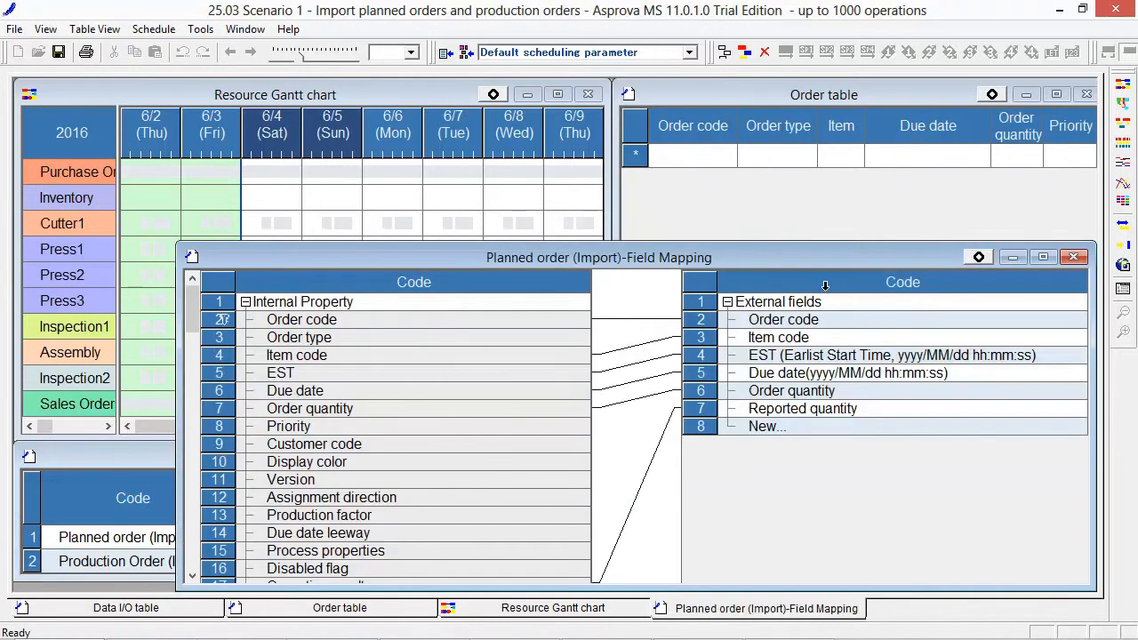
click(1042, 257)
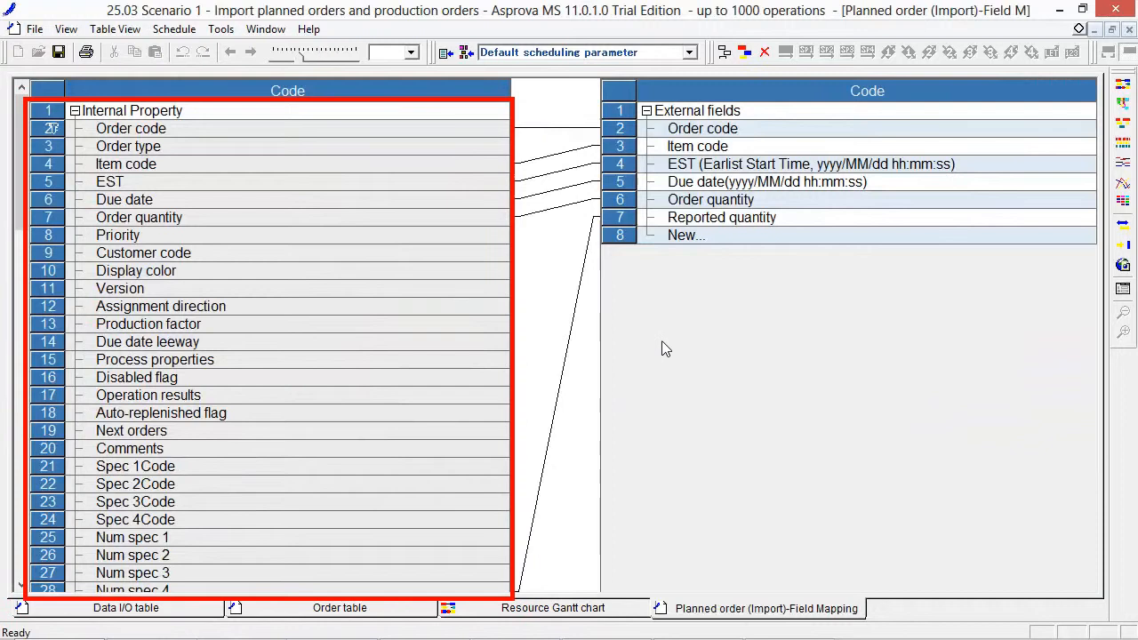
mouse_move(172, 225)
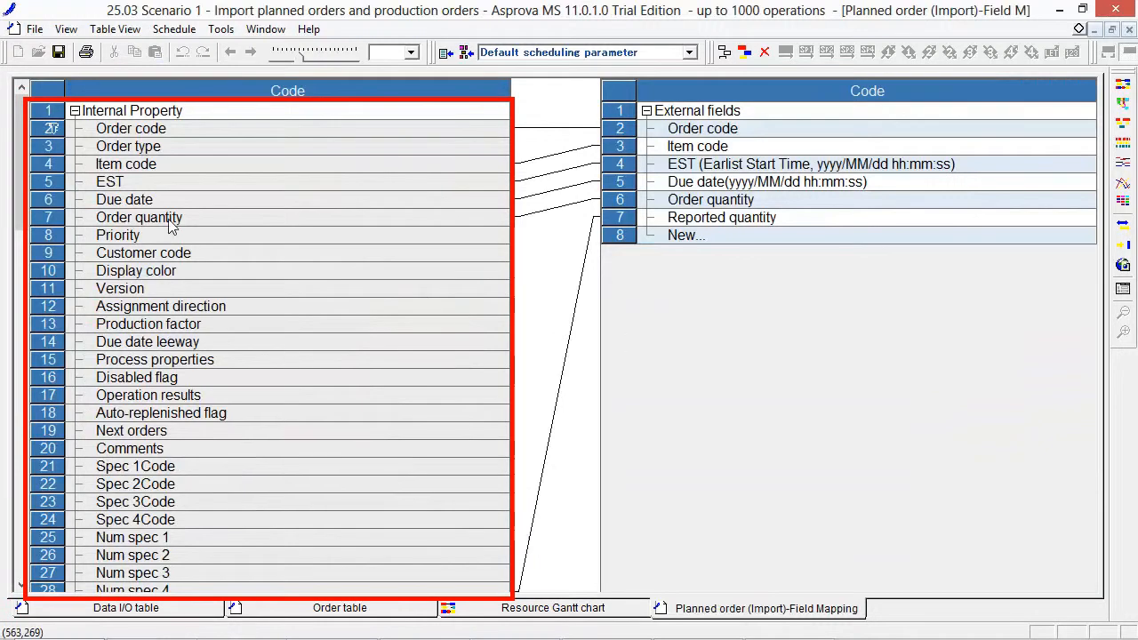
mouse_move(619, 262)
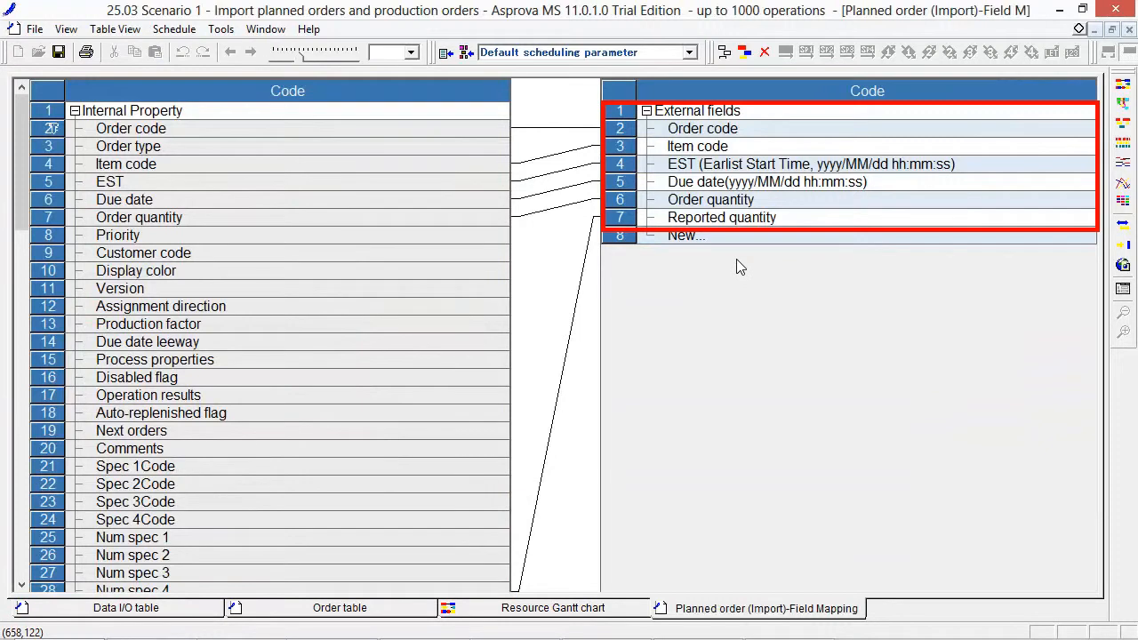
mouse_move(573, 224)
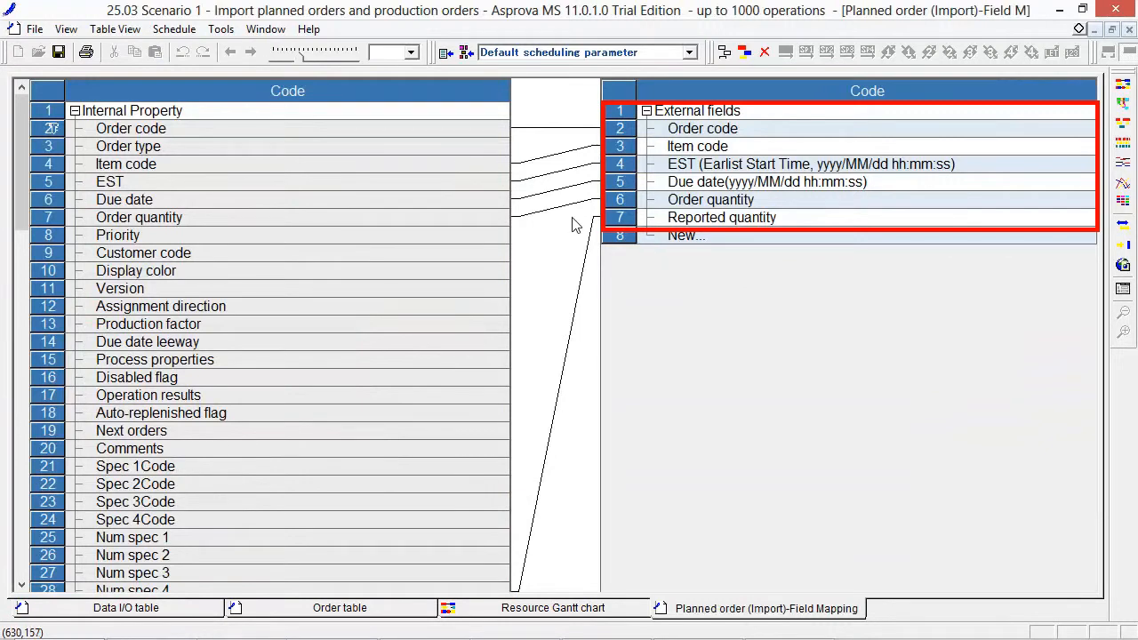
mouse_move(566, 223)
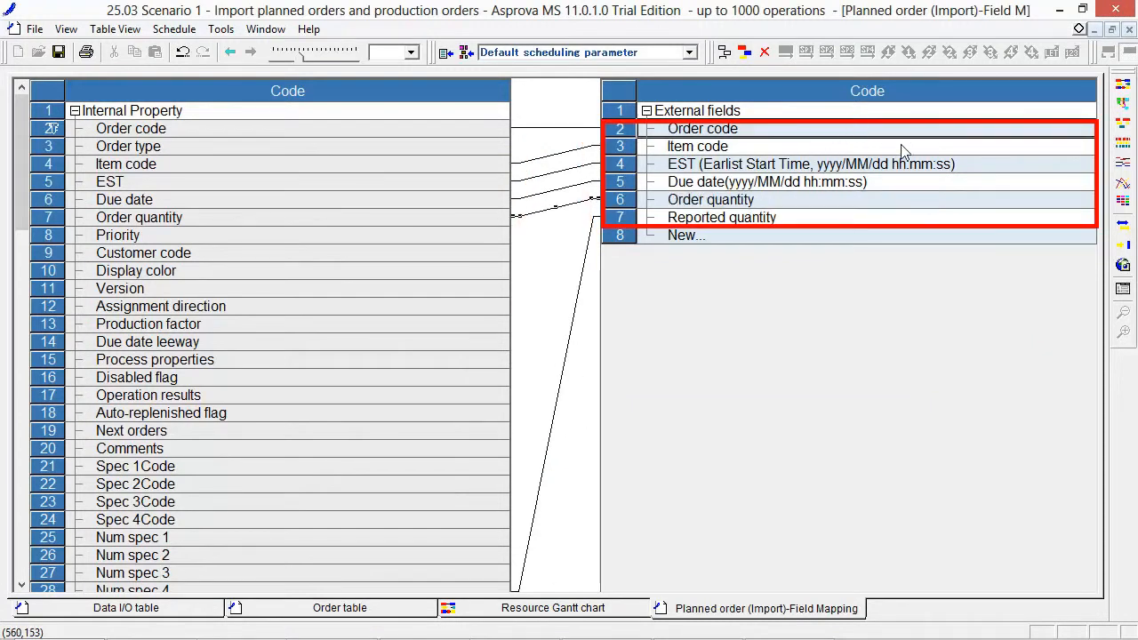
mouse_move(977, 169)
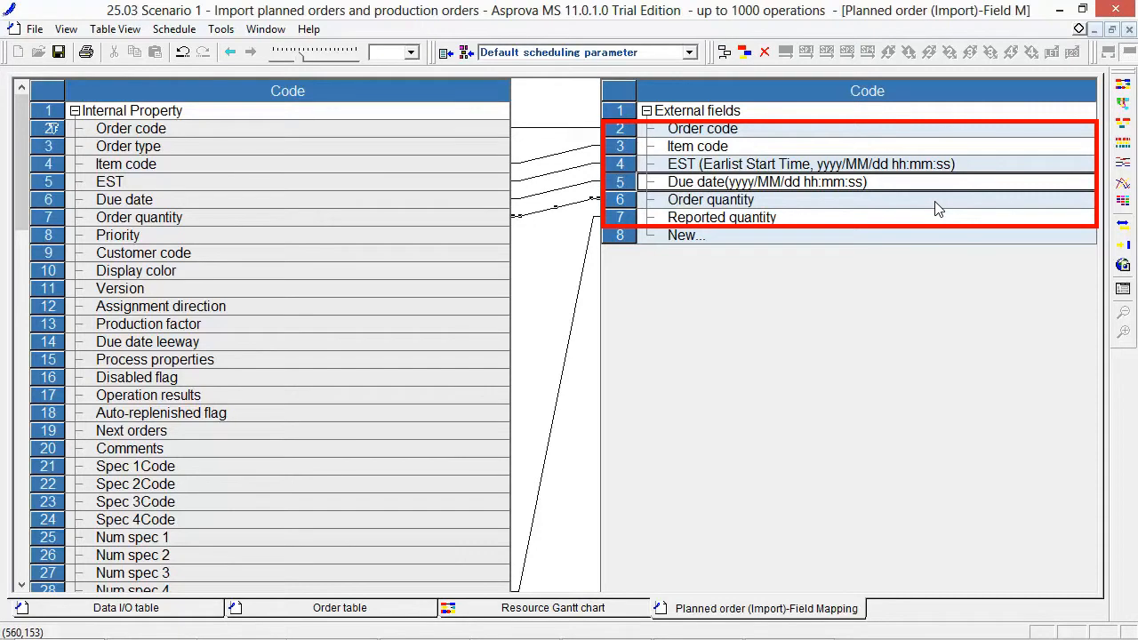
mouse_move(926, 224)
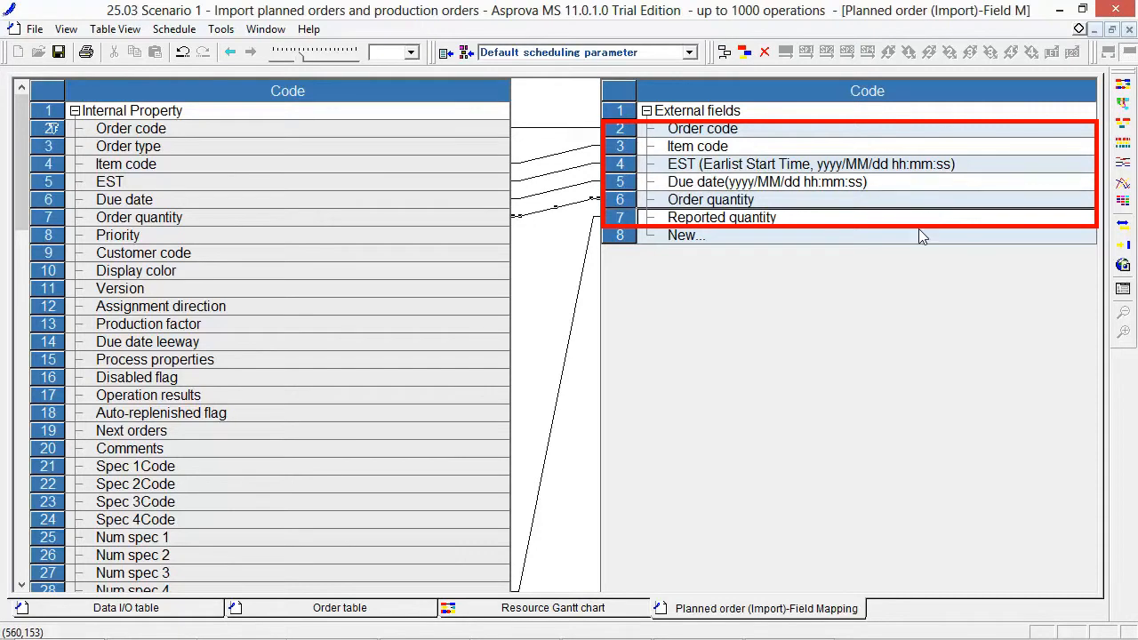
mouse_move(922, 257)
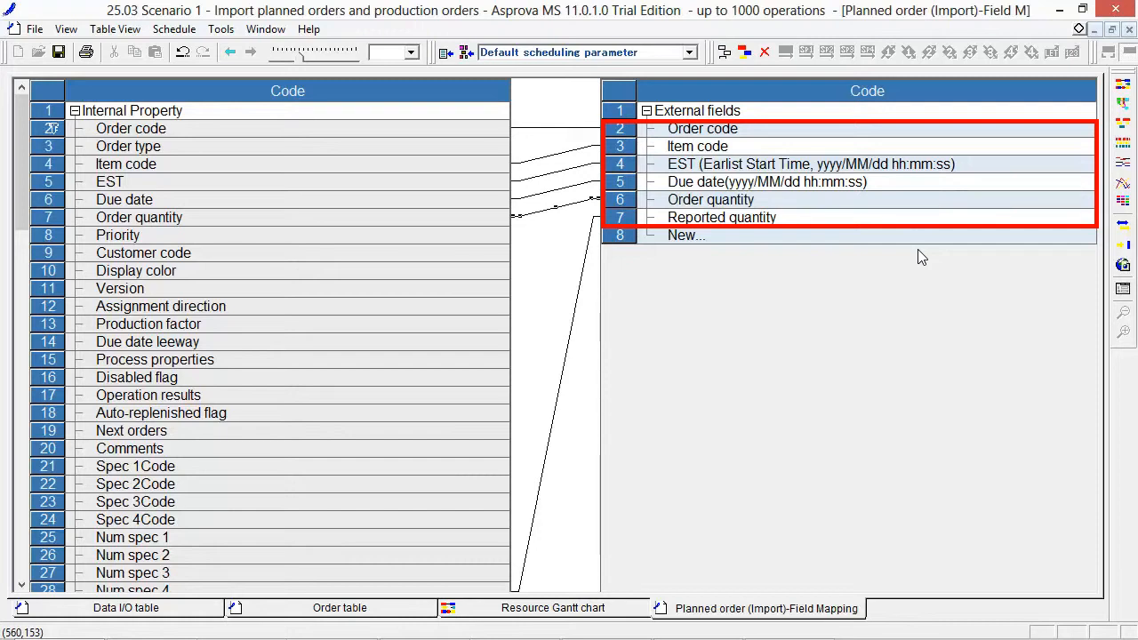
mouse_move(917, 182)
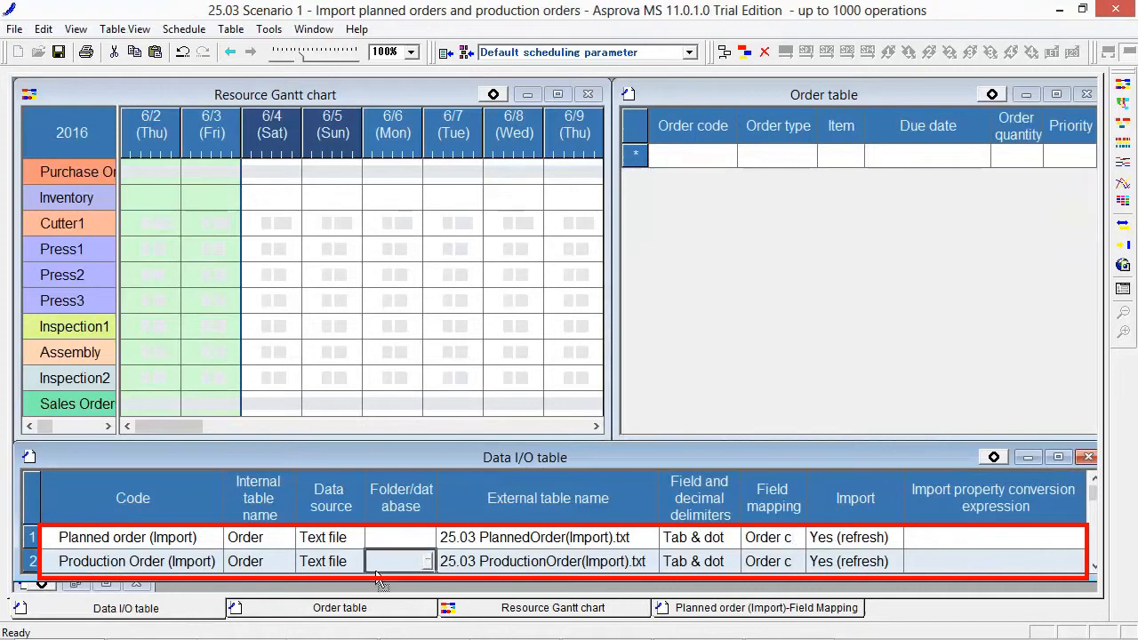
mouse_move(381, 551)
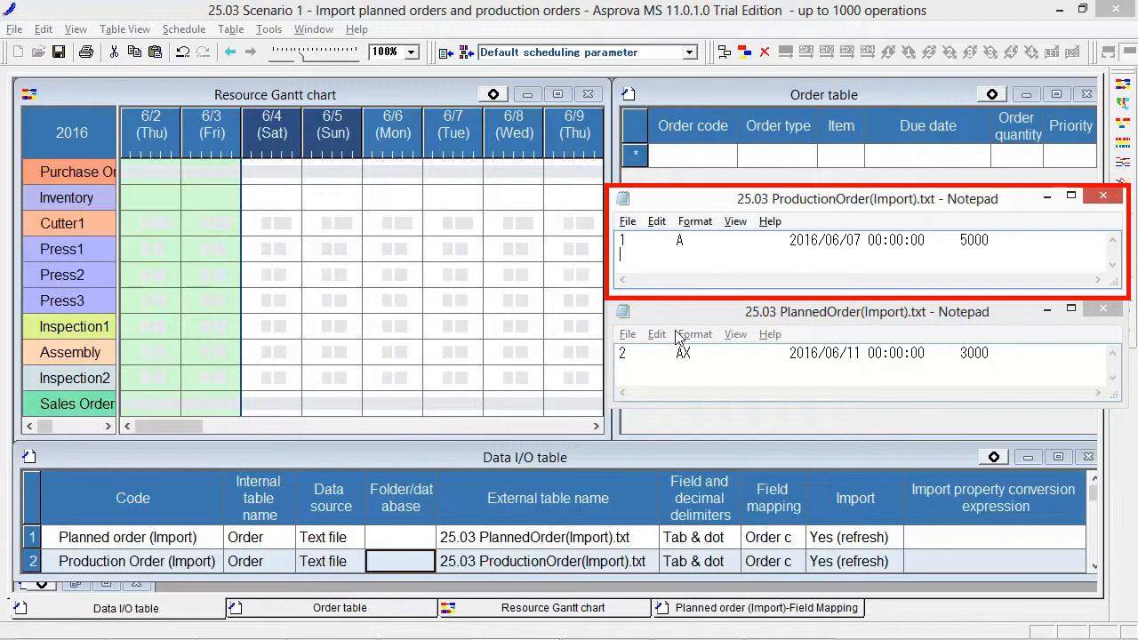
mouse_move(680, 334)
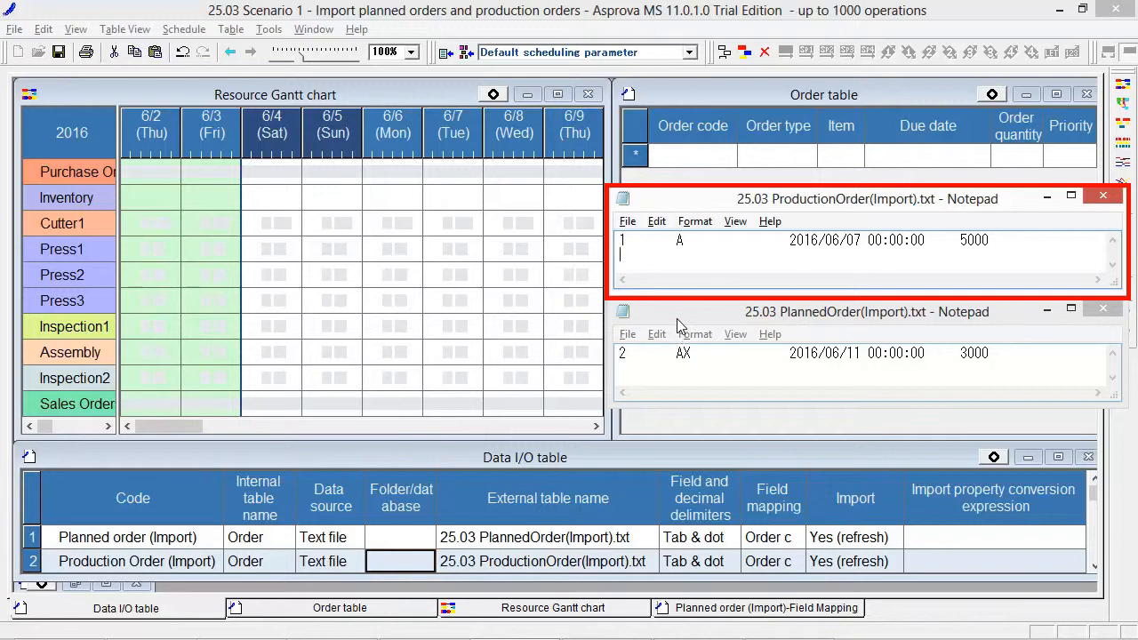
mouse_move(680, 319)
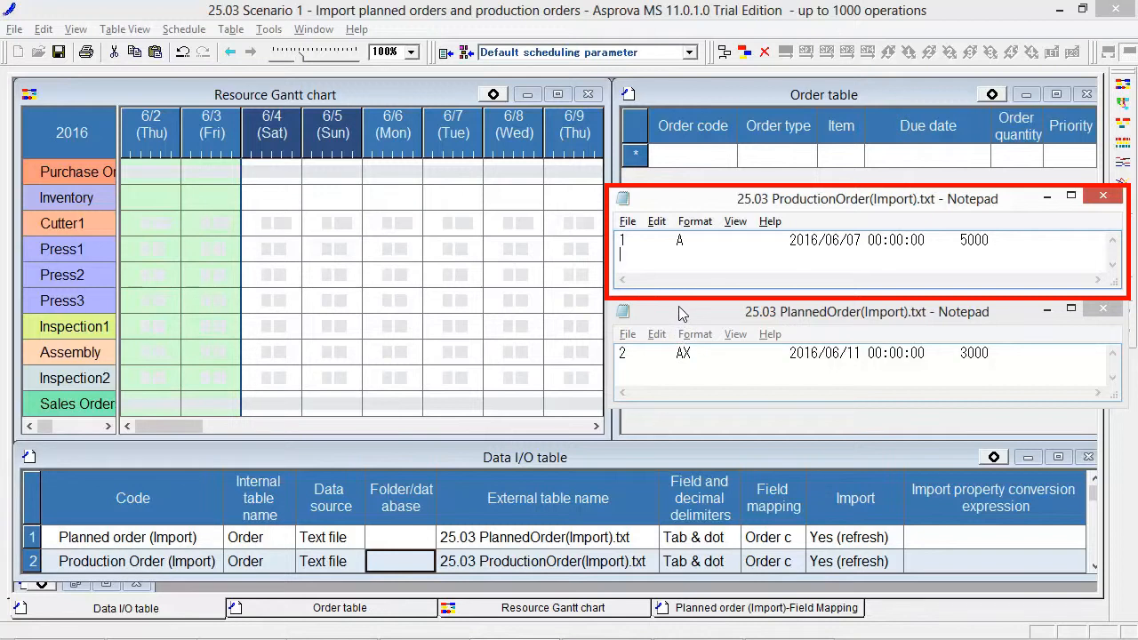
mouse_move(684, 300)
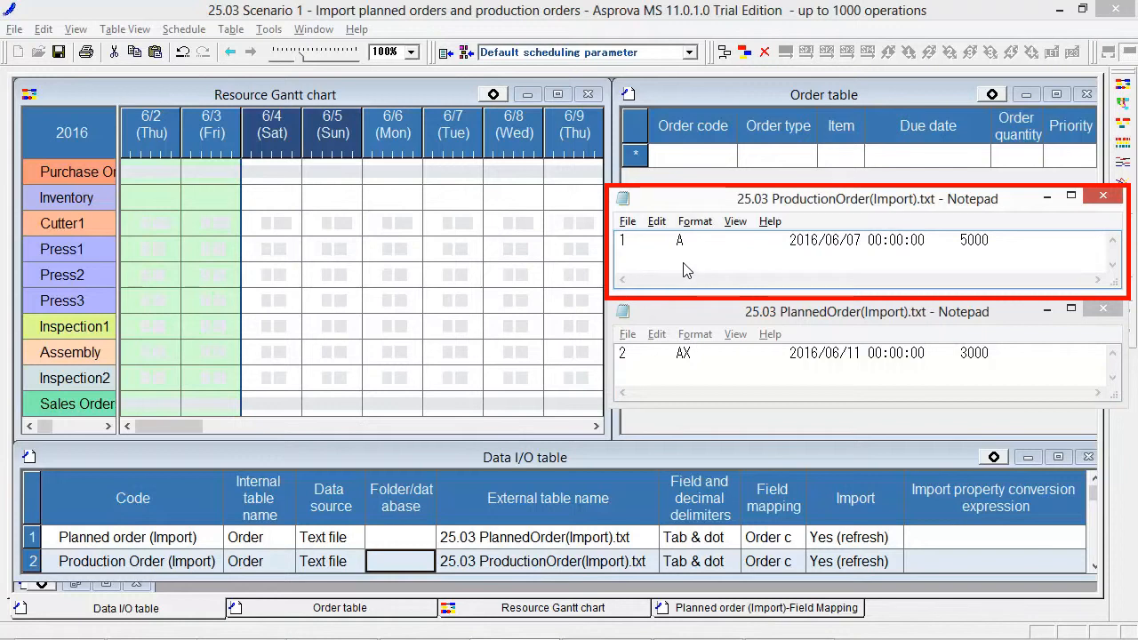
mouse_move(686, 255)
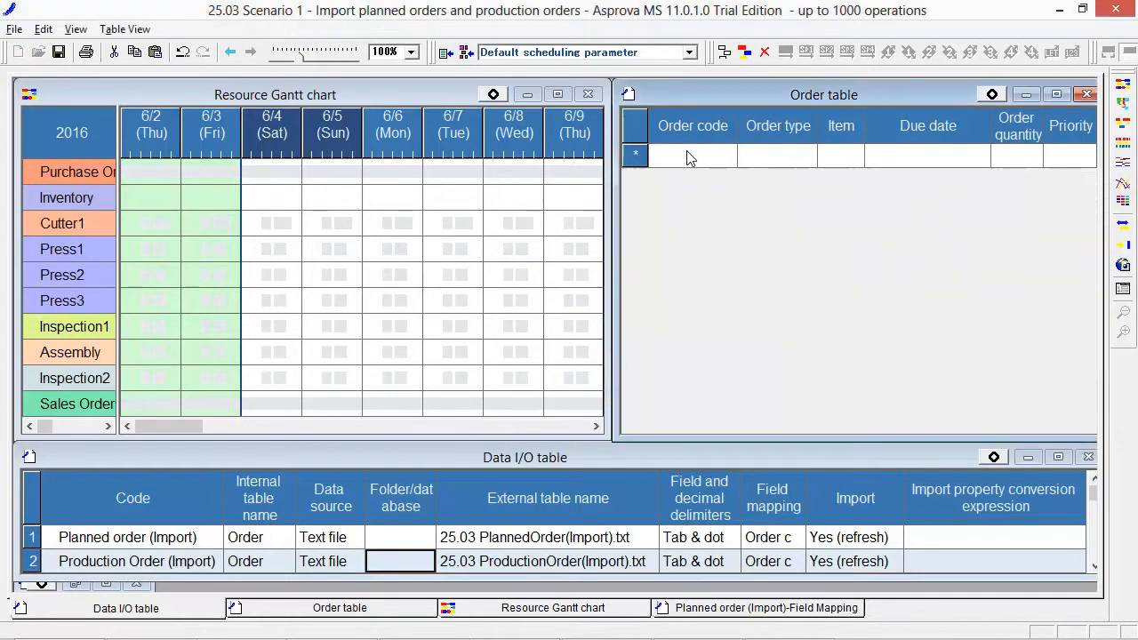
- Import the text files, adding orders 2 (AX, 3000) and 1 (A, 5000) to the Order table
click(14, 29)
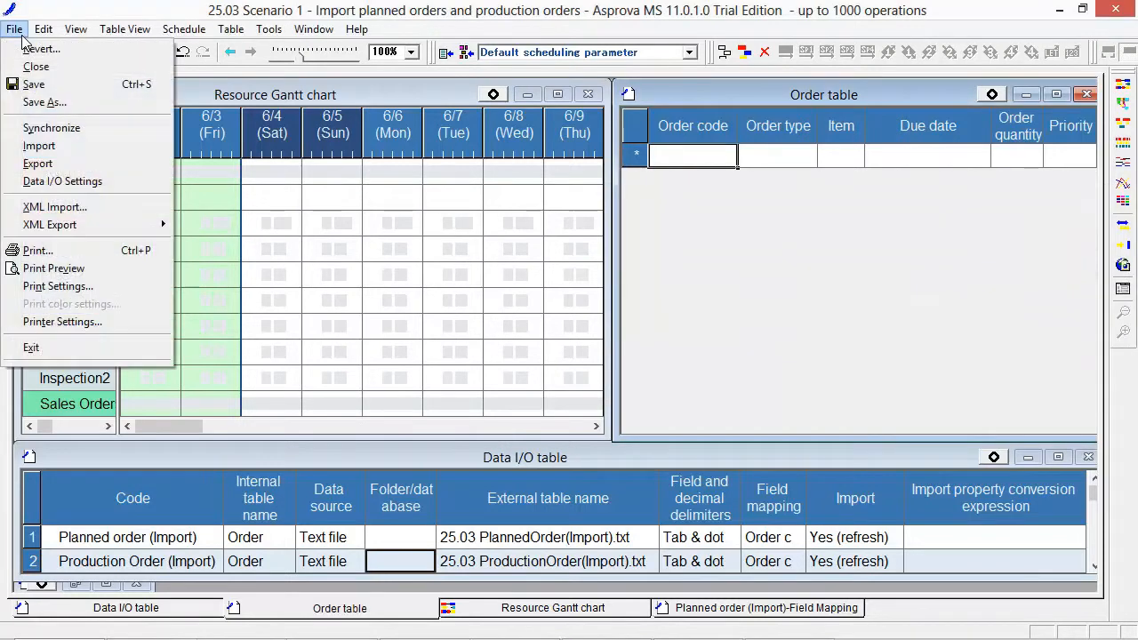
click(39, 145)
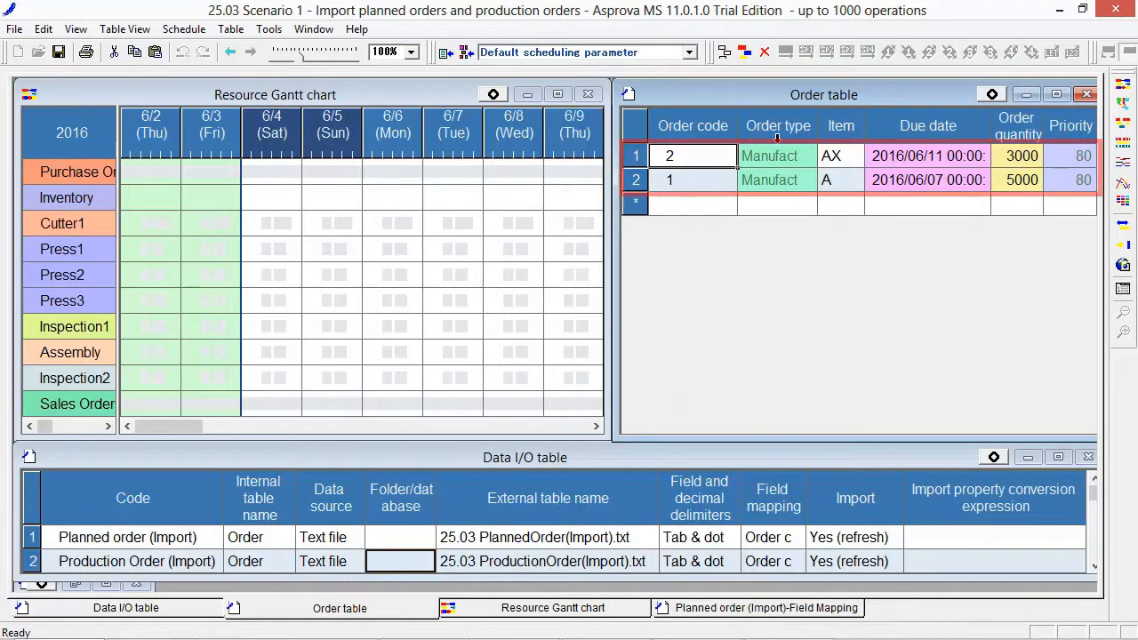
click(720, 169)
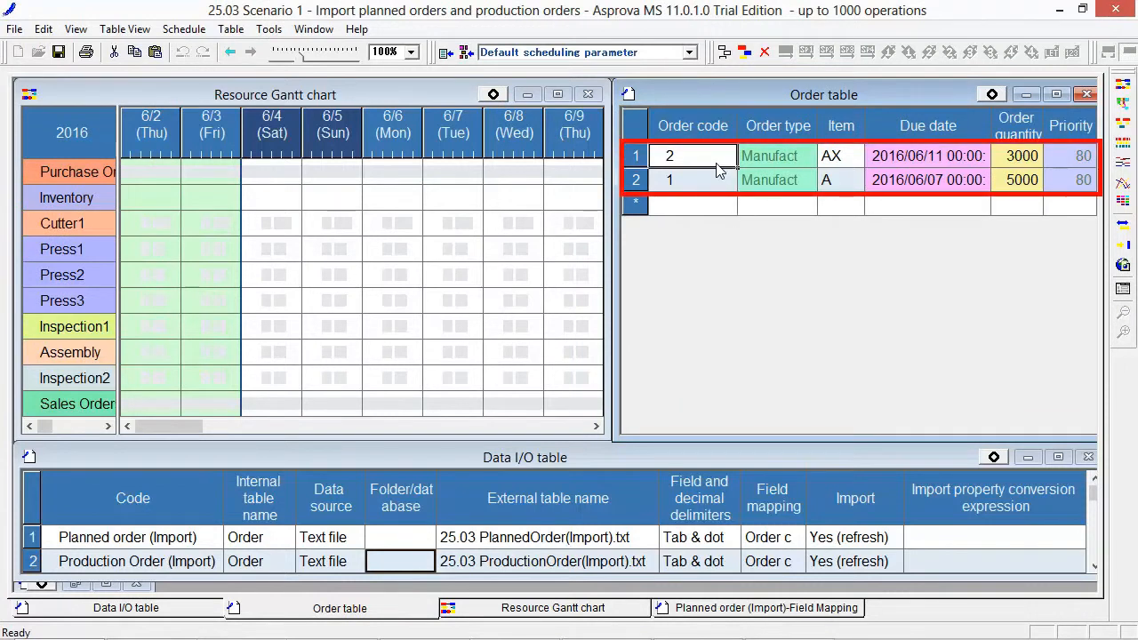